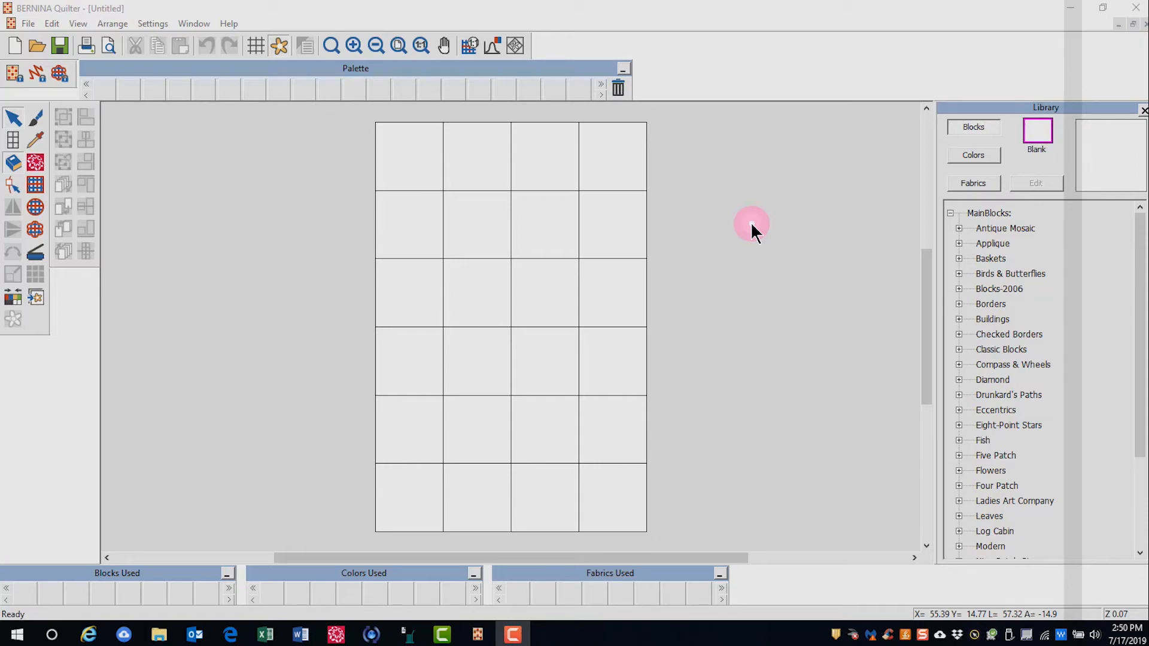
{"action": "mouse_move", "coordinate": [108, 219]}
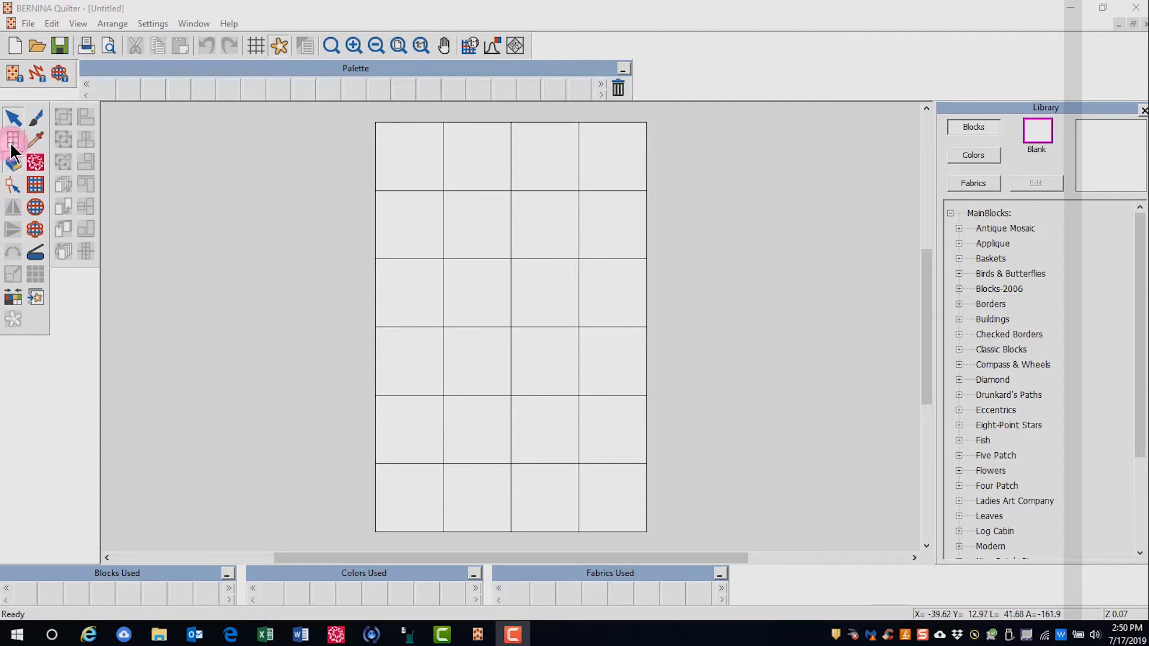
Try the Diamond and On Point quilt formats, then settle back on Rectangular
{"action": "left_click", "coordinate": [13, 139]}
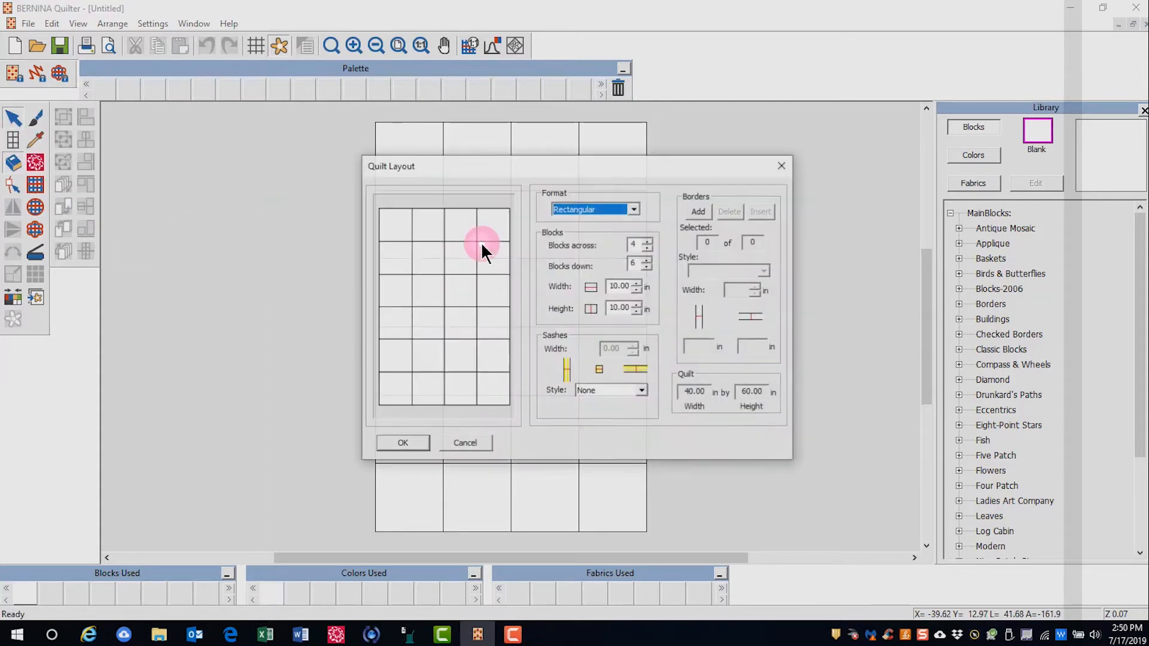
{"action": "mouse_move", "coordinate": [475, 231]}
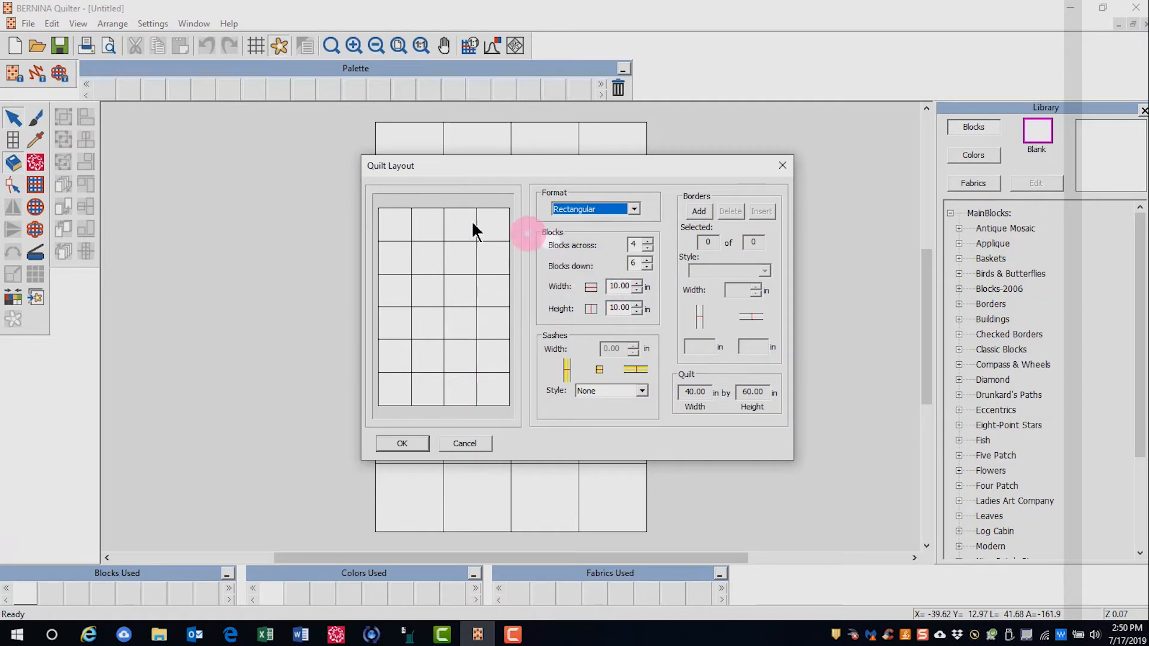
{"action": "mouse_move", "coordinate": [467, 284]}
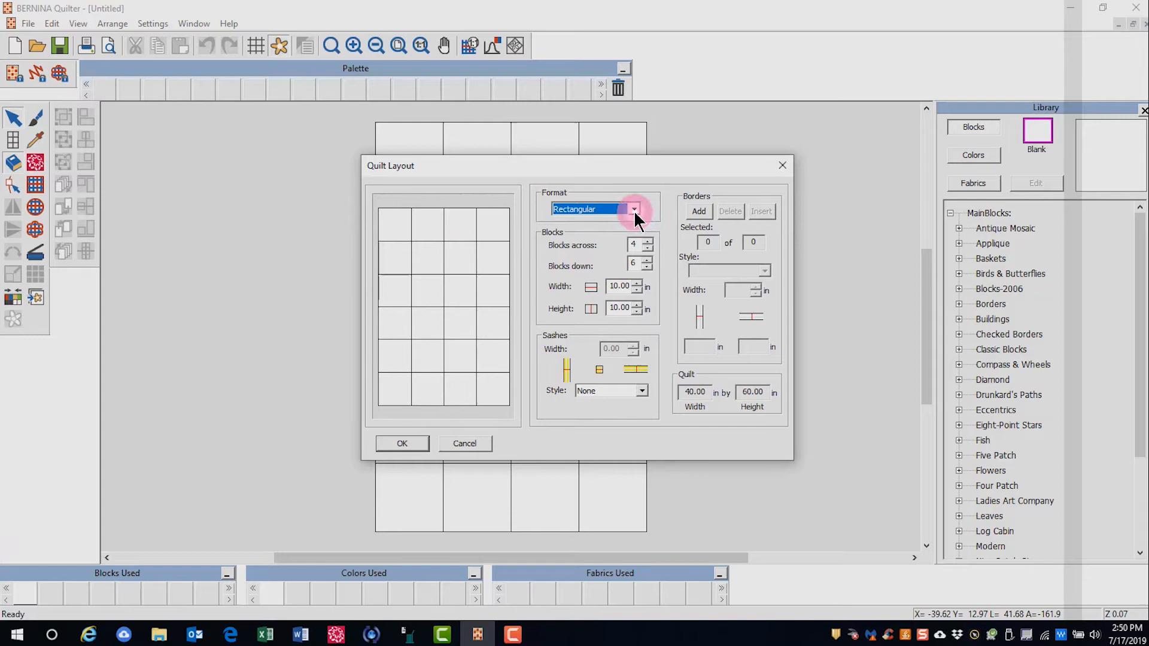
{"action": "left_click", "coordinate": [633, 209]}
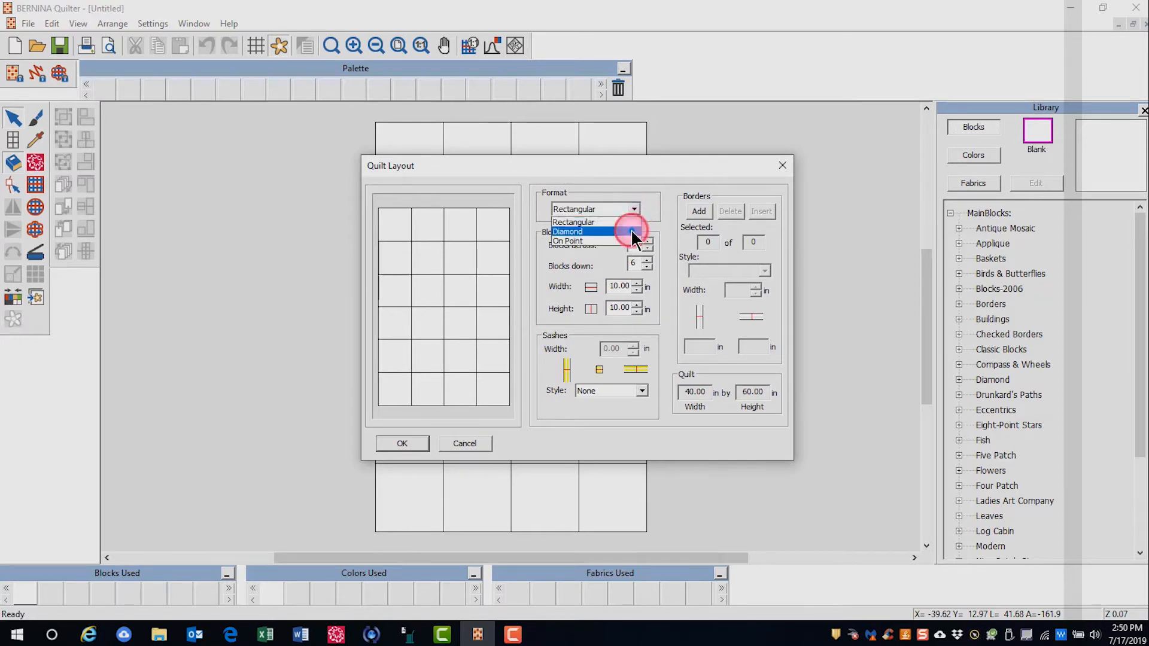
{"action": "left_click", "coordinate": [567, 231]}
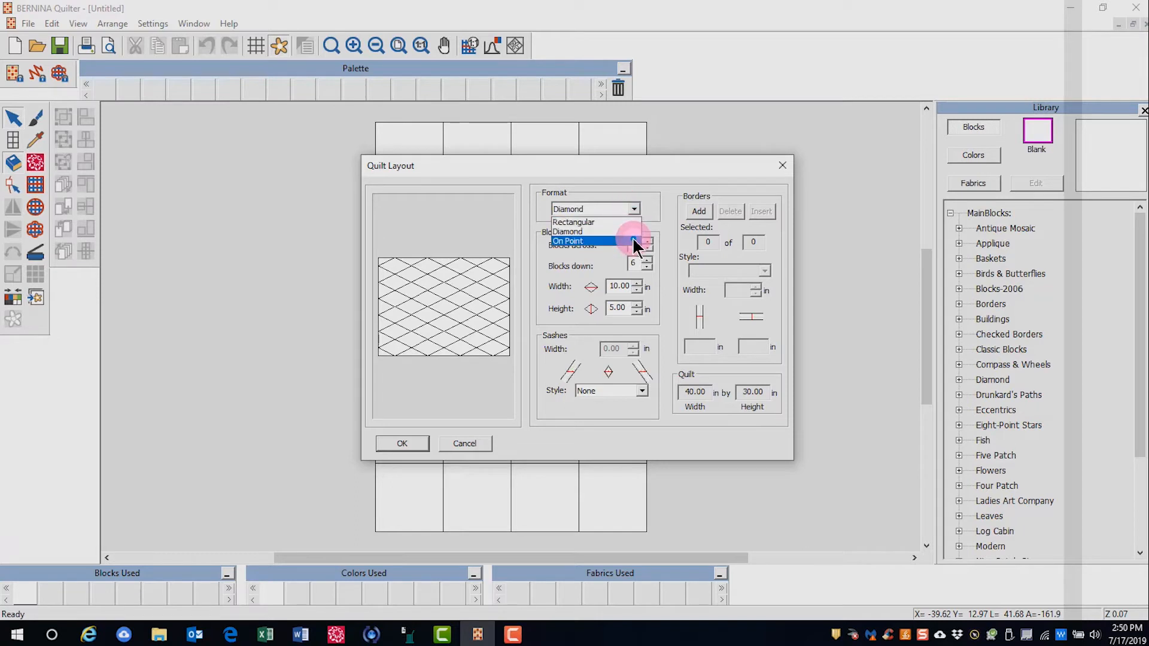
{"action": "left_click", "coordinate": [567, 240]}
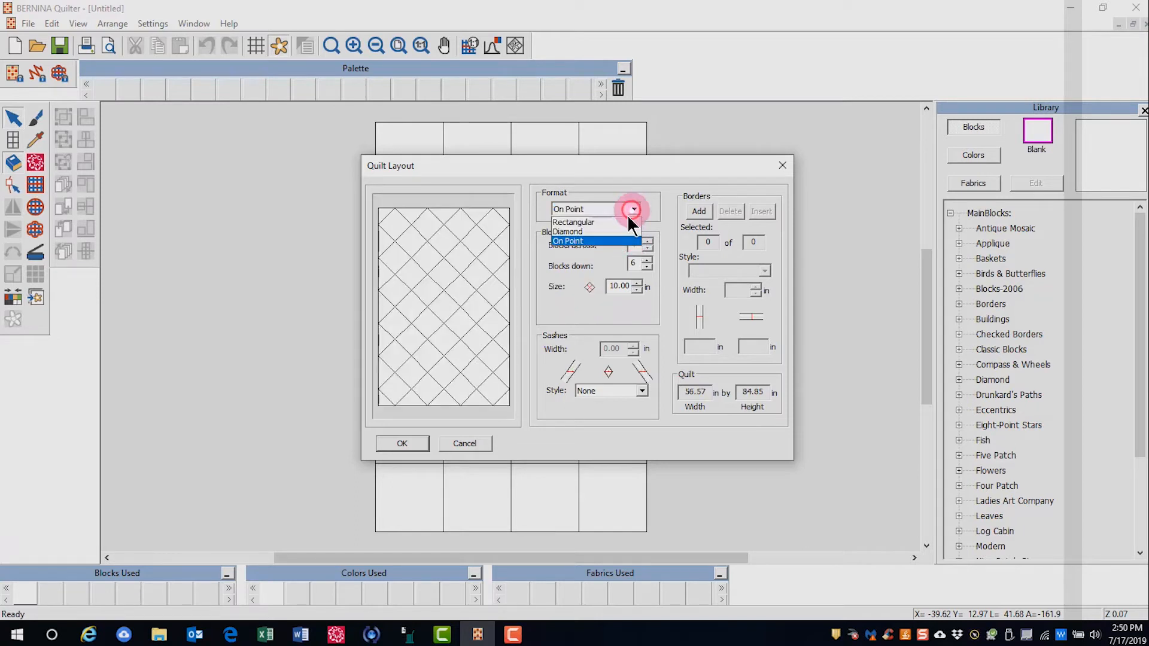
{"action": "left_click", "coordinate": [573, 222]}
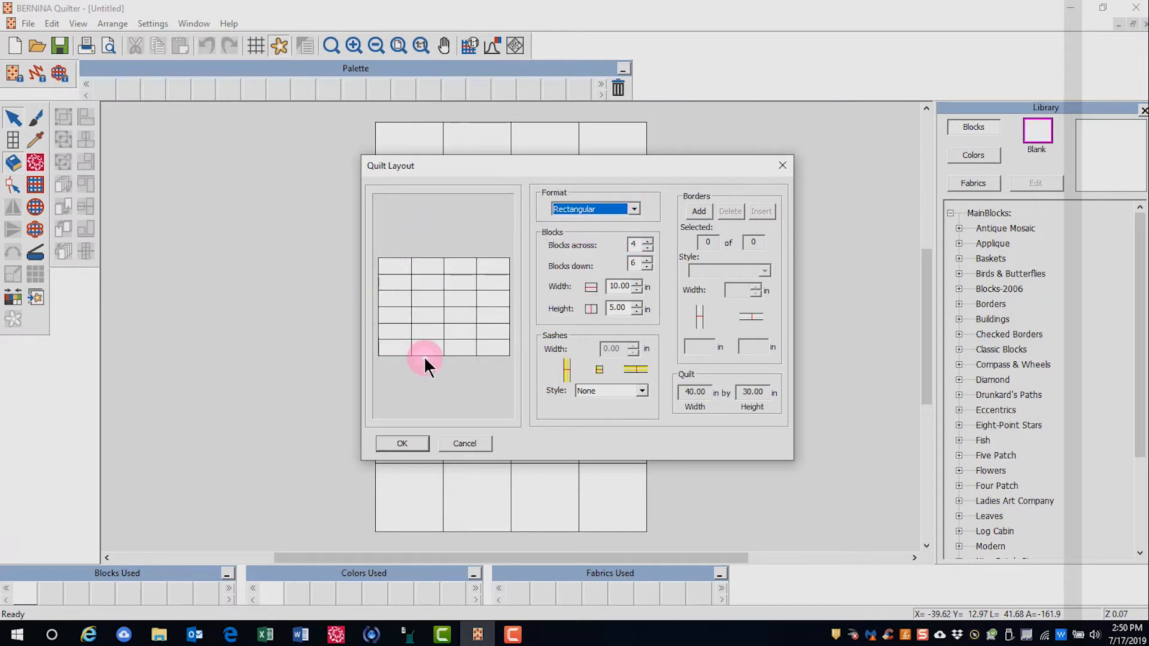
{"action": "mouse_move", "coordinate": [469, 304]}
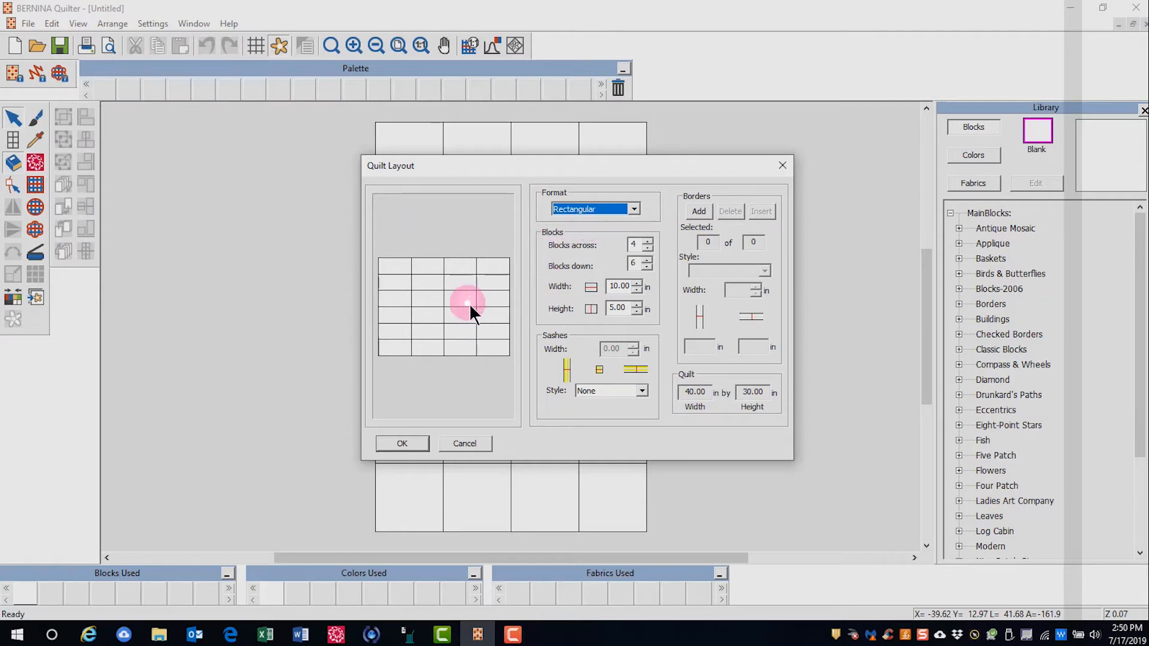
{"action": "mouse_move", "coordinate": [476, 301]}
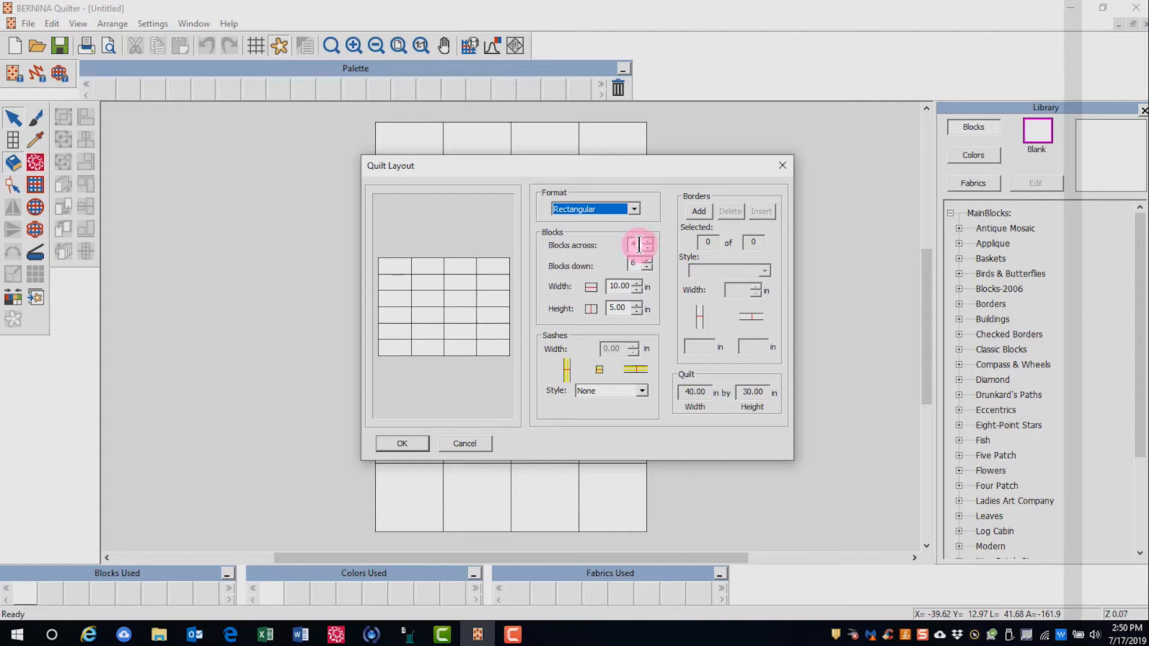
Set three blocks down and select the block width to enter 8 inches
{"action": "left_click", "coordinate": [647, 248]}
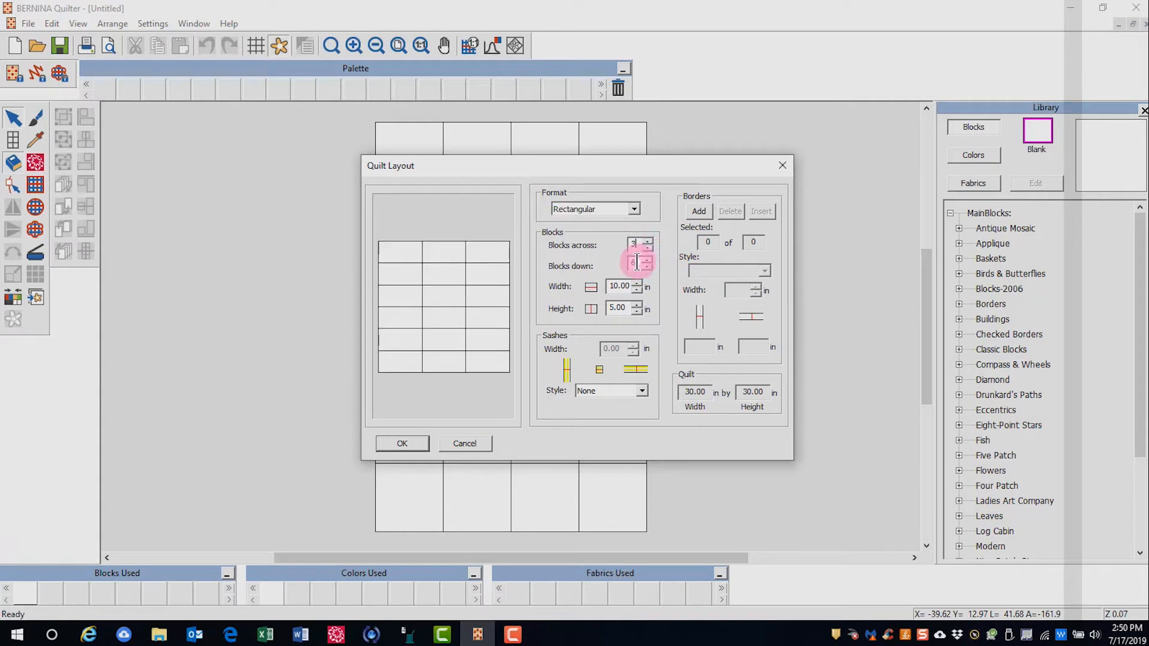
{"action": "left_click", "coordinate": [646, 266]}
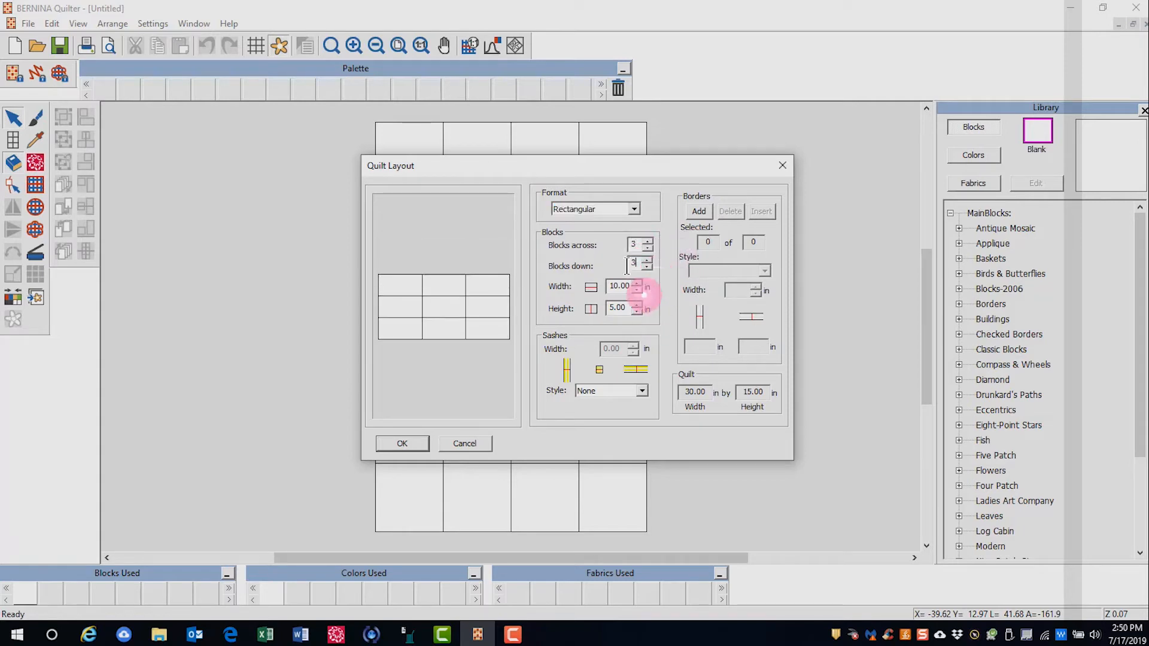
{"action": "triple_click", "coordinate": [620, 286]}
{"action": "type", "text": "8"}
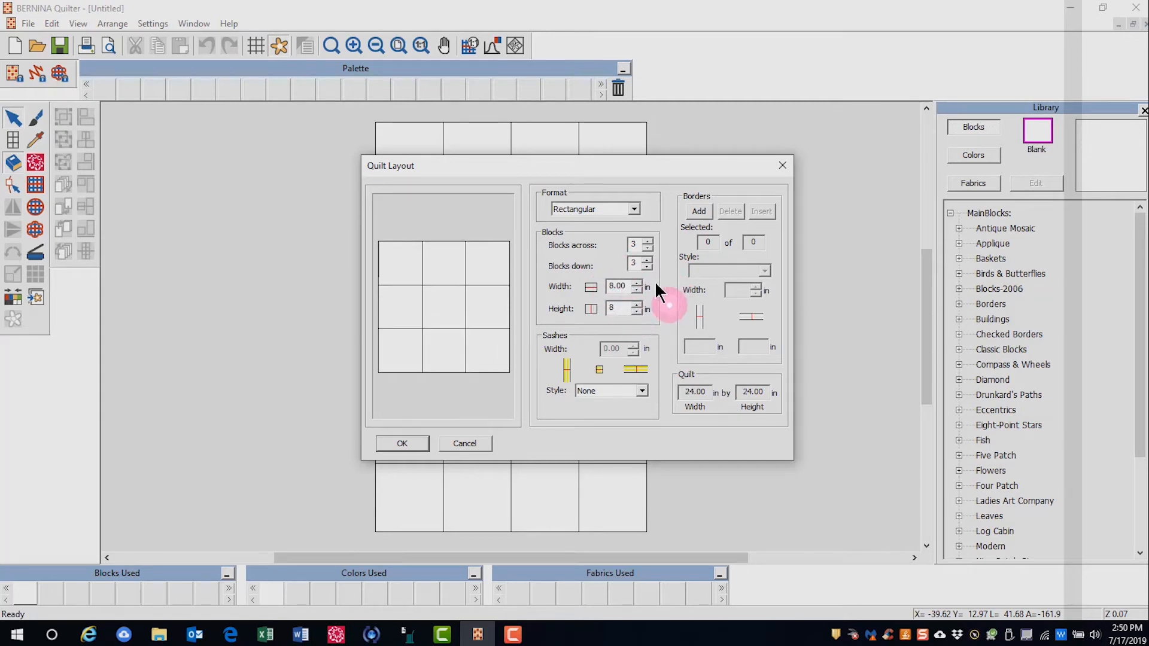
{"action": "mouse_move", "coordinate": [722, 399]}
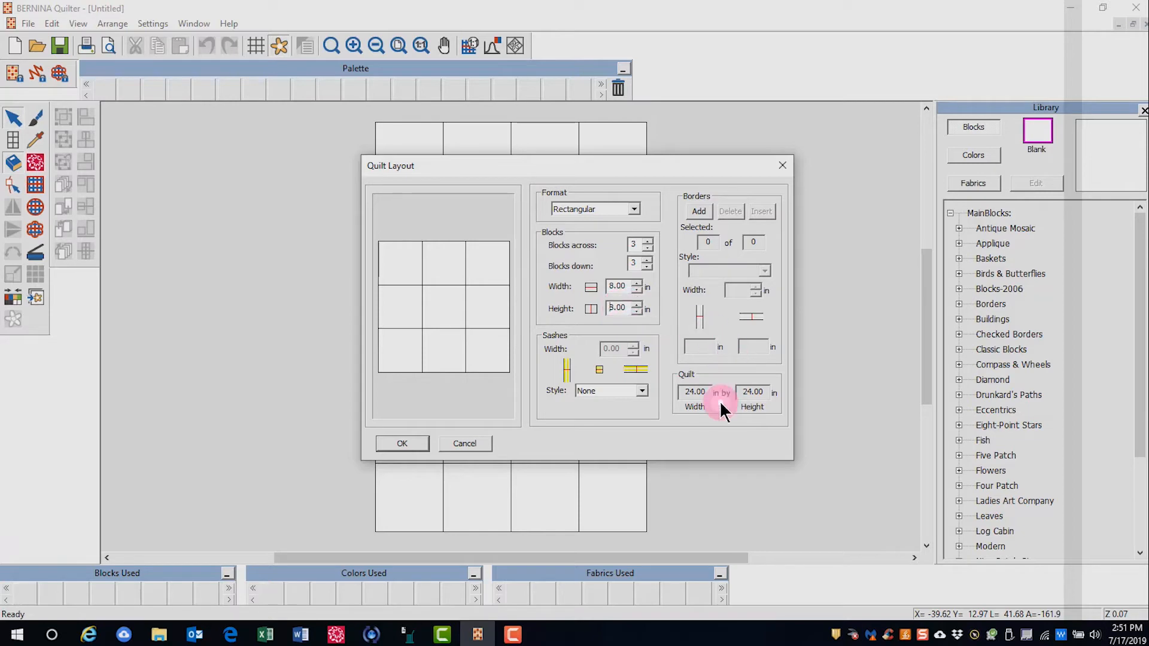
{"action": "mouse_move", "coordinate": [725, 430]}
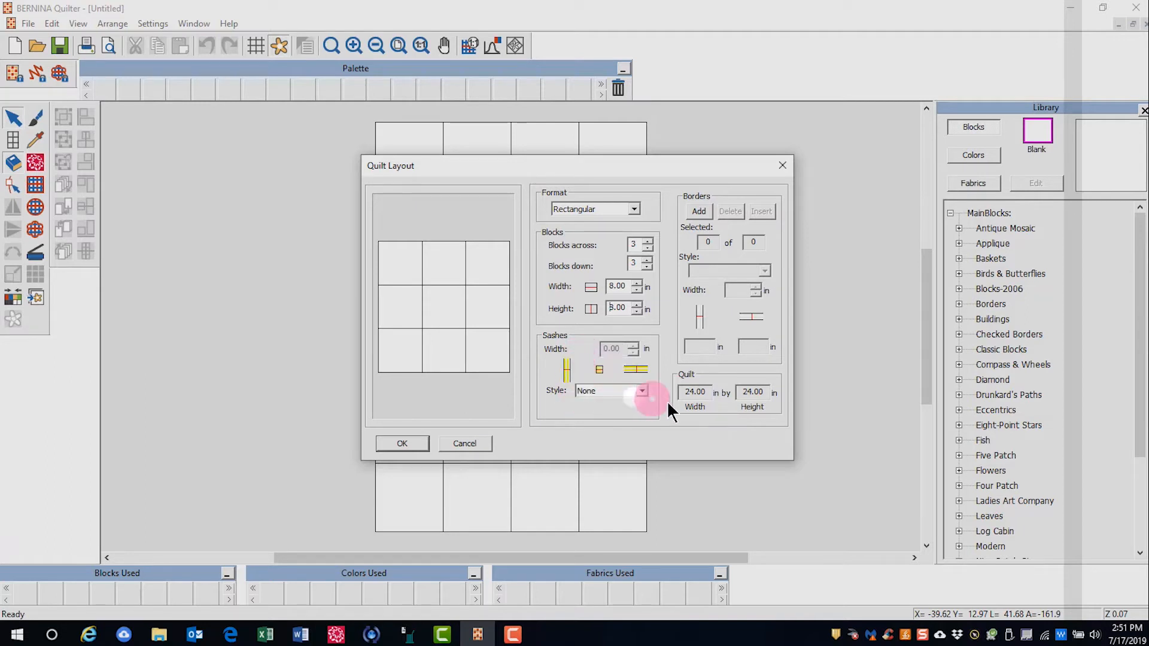
Choose Sash squares as the sashing style, 2 inches wide
{"action": "left_click", "coordinate": [640, 391]}
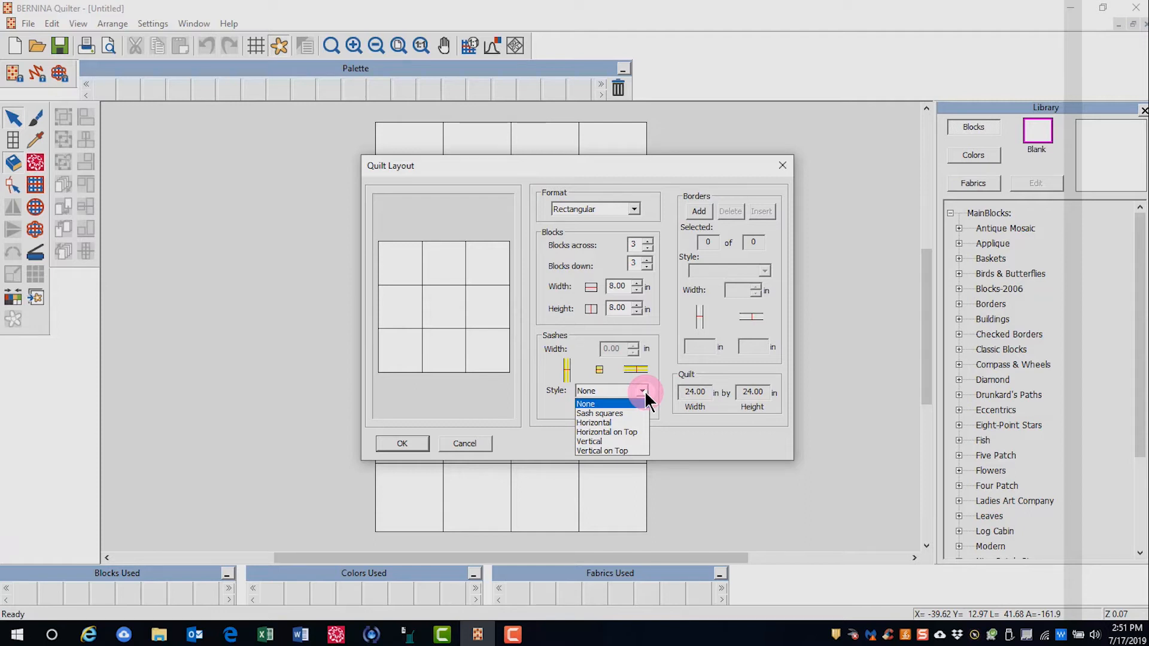
{"action": "mouse_move", "coordinate": [623, 412]}
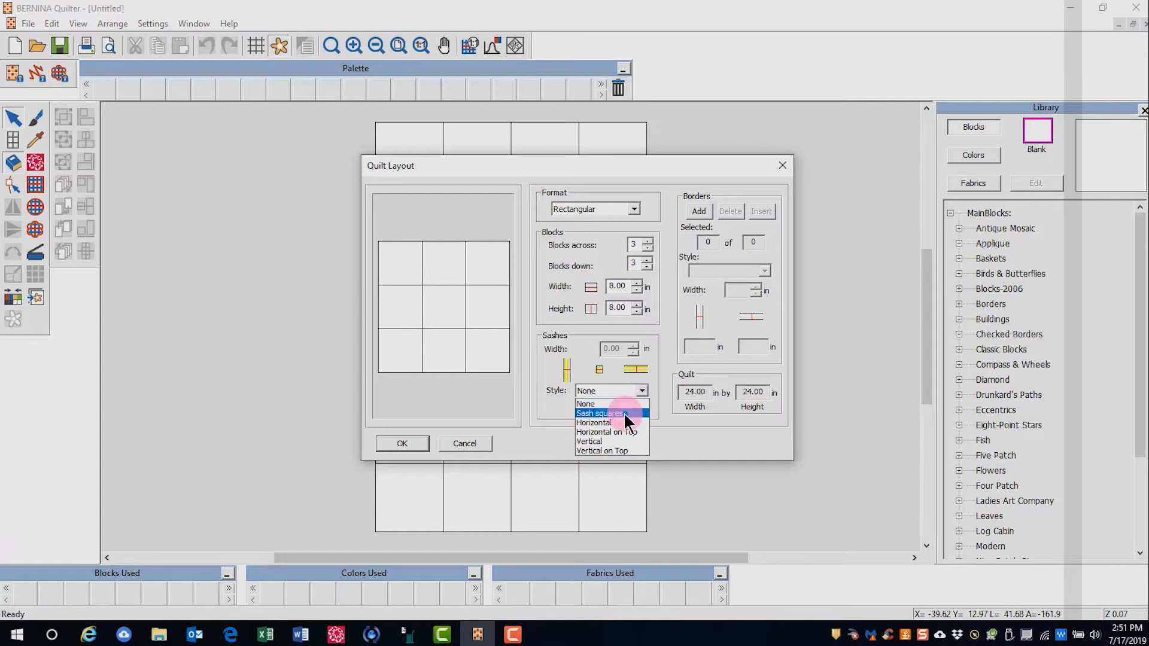
{"action": "left_click", "coordinate": [600, 413]}
{"action": "type", "text": "2"}
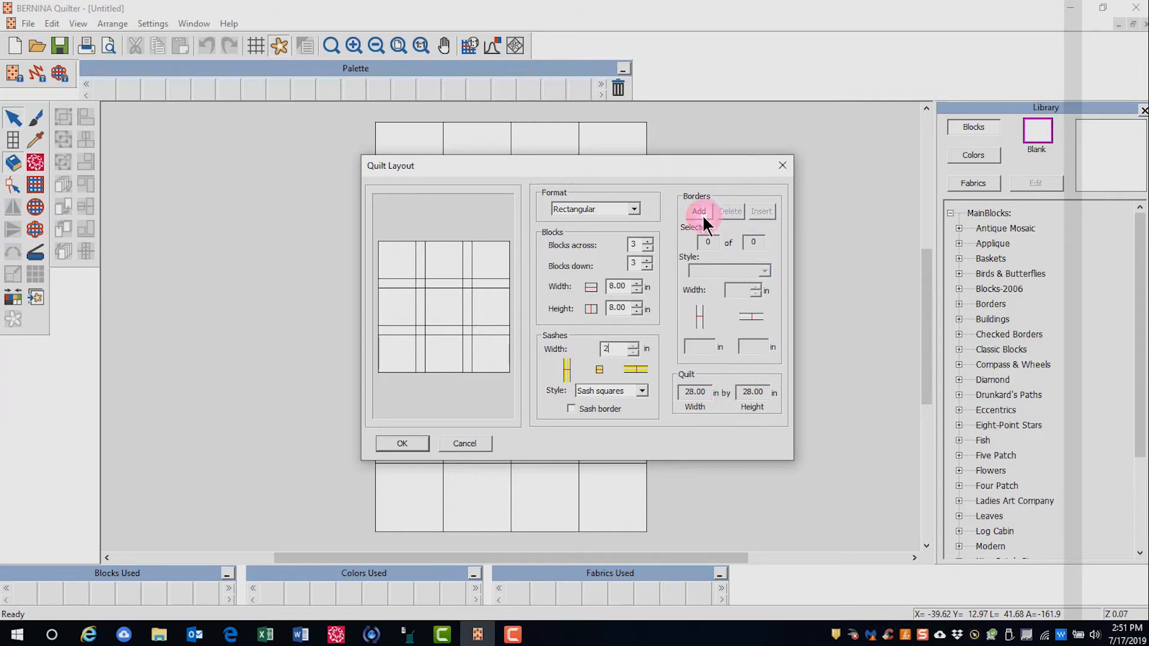
Add a mitered outer border and set its width to 3 inches
{"action": "left_click", "coordinate": [696, 212]}
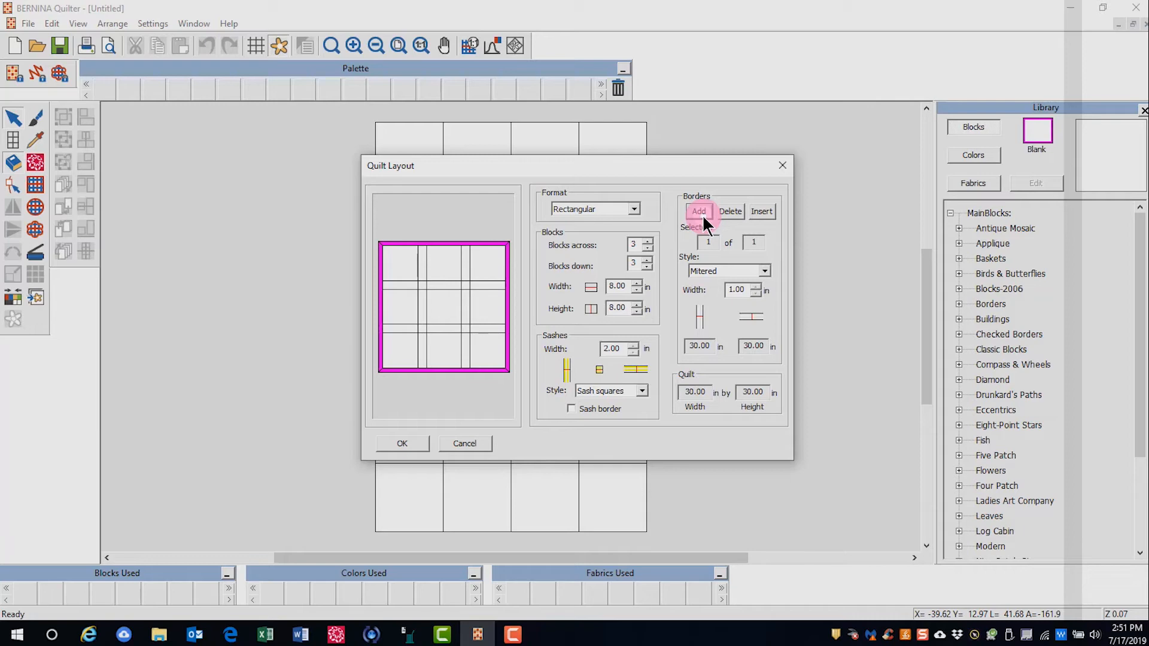
{"action": "left_click", "coordinate": [764, 271]}
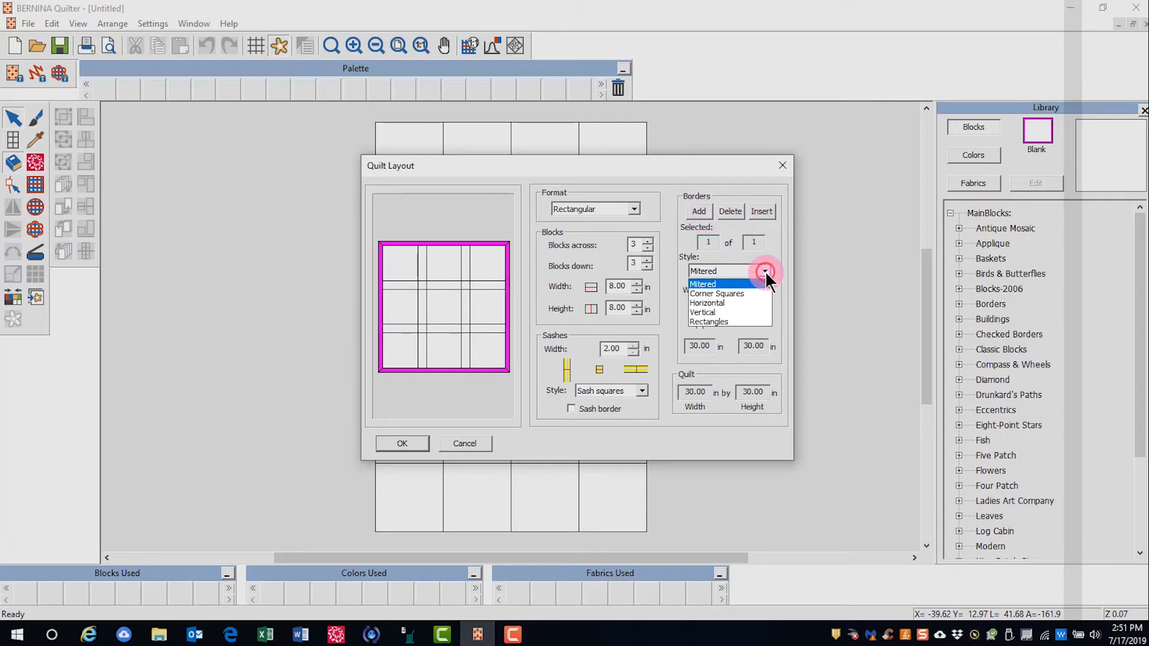
{"action": "mouse_move", "coordinate": [732, 302]}
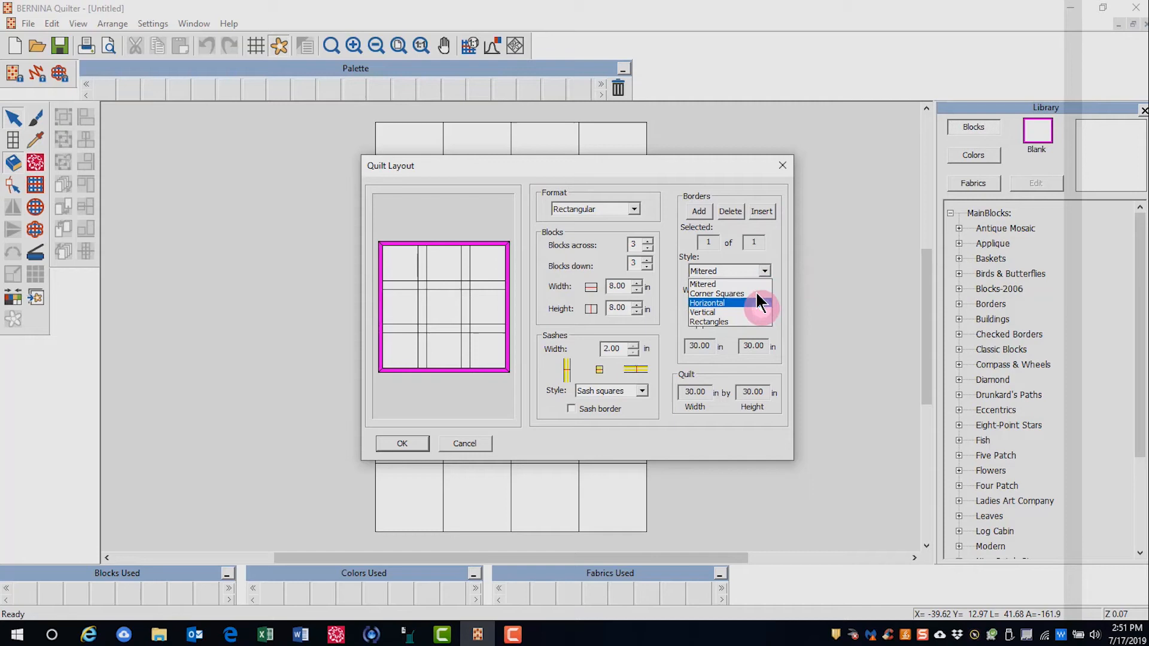
{"action": "left_click", "coordinate": [701, 284]}
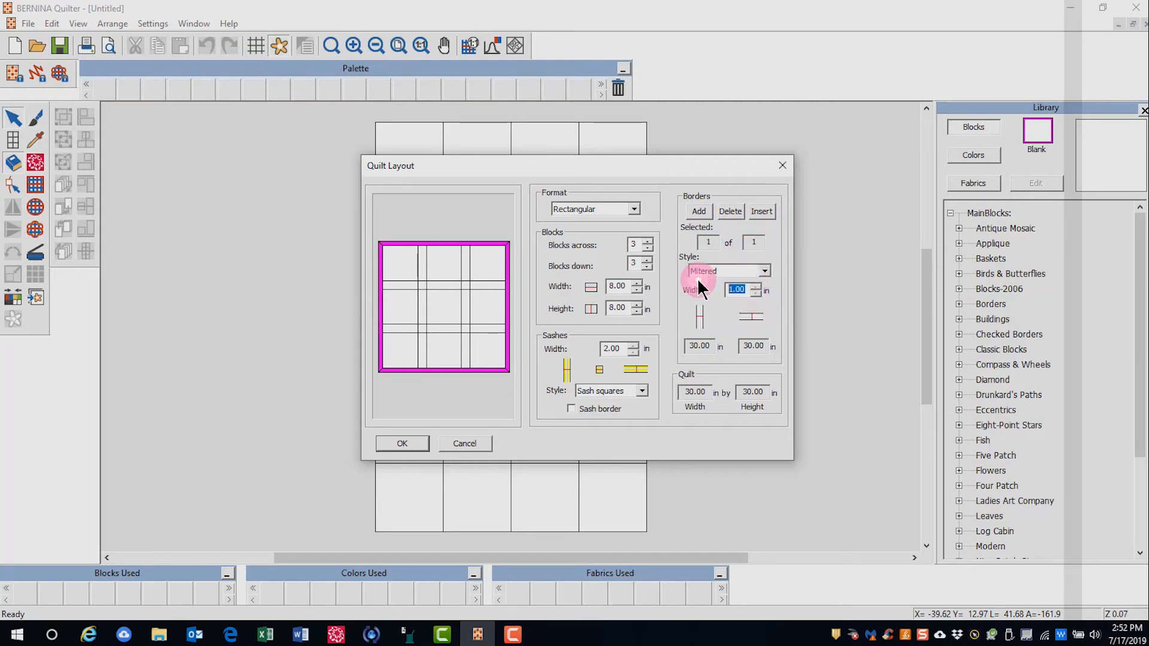
{"action": "left_click", "coordinate": [698, 212]}
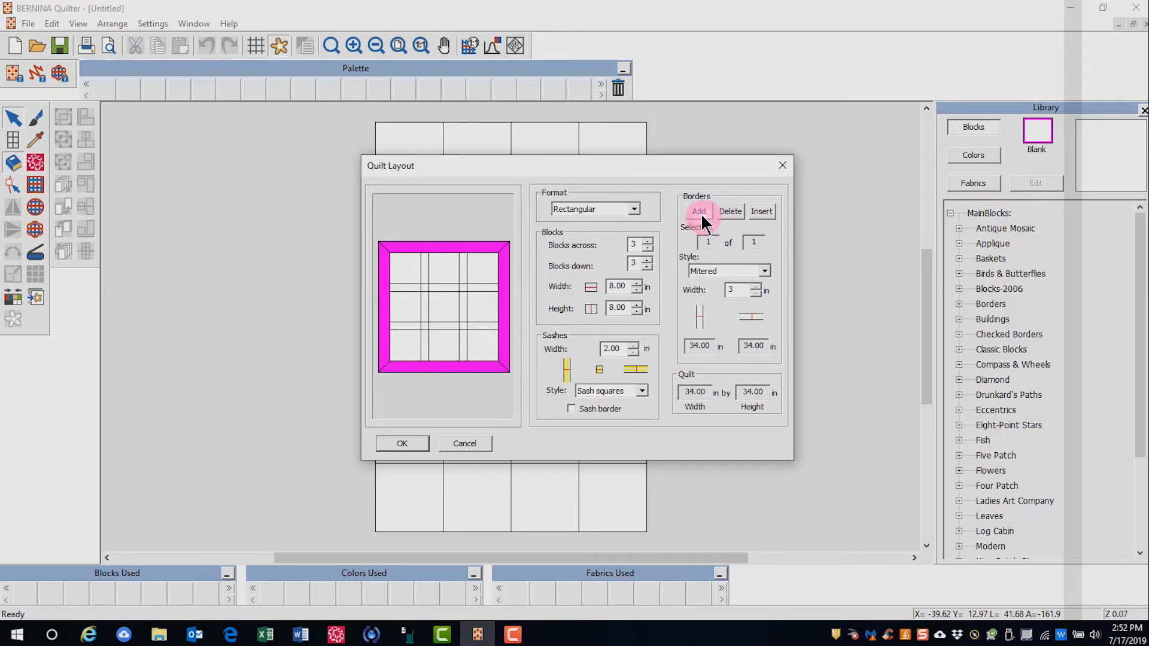
Try adding and inserting extra borders, deleting each to keep one 3-inch border
{"action": "left_click", "coordinate": [697, 211]}
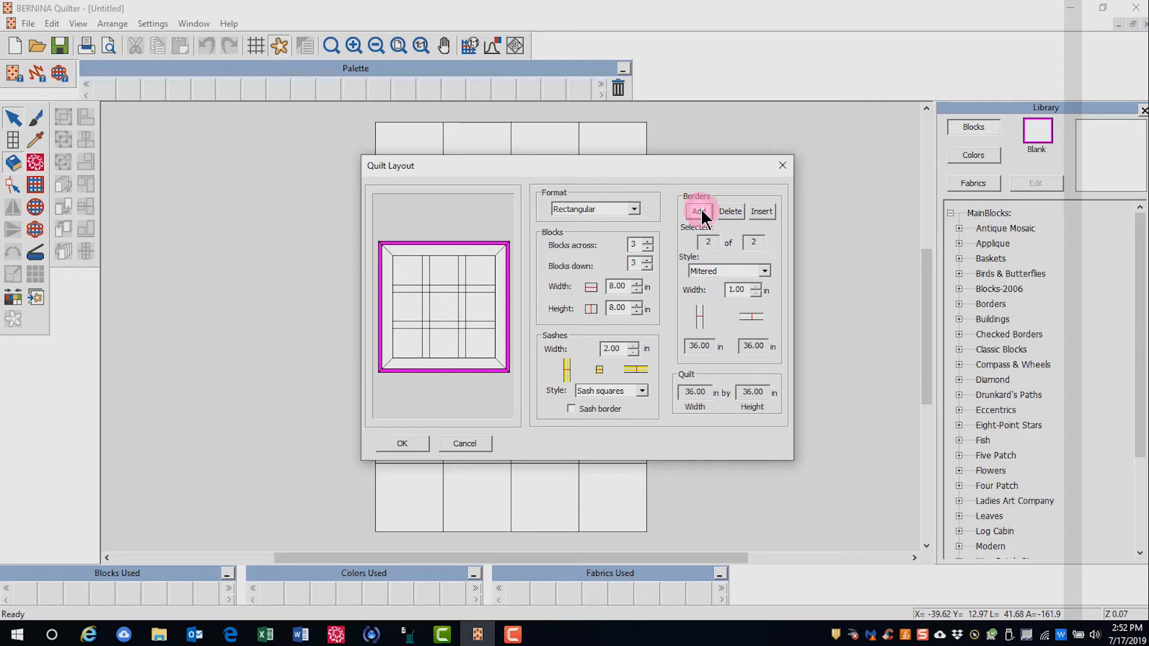
{"action": "left_click", "coordinate": [729, 211]}
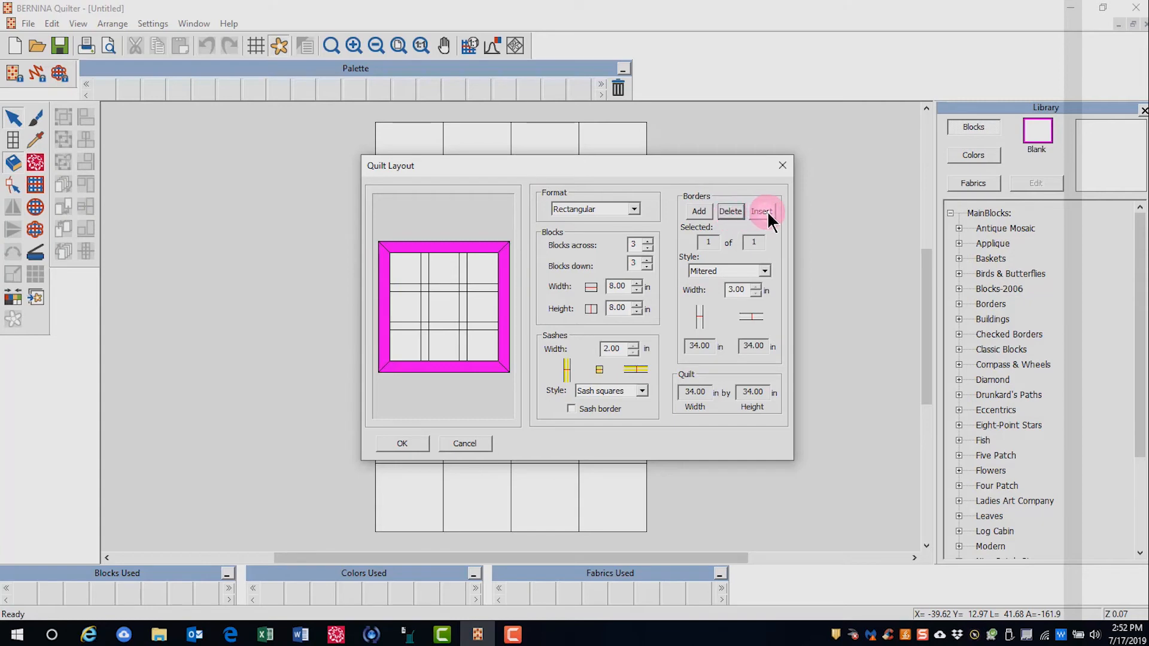
{"action": "left_click", "coordinate": [761, 212]}
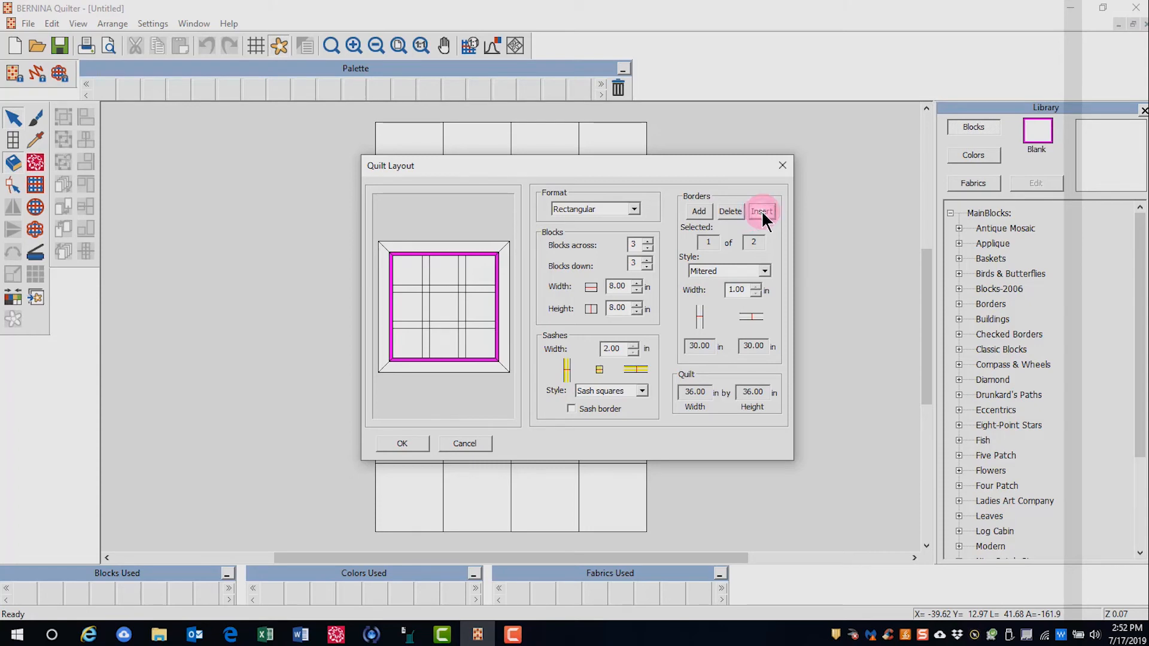
{"action": "left_click", "coordinate": [761, 211]}
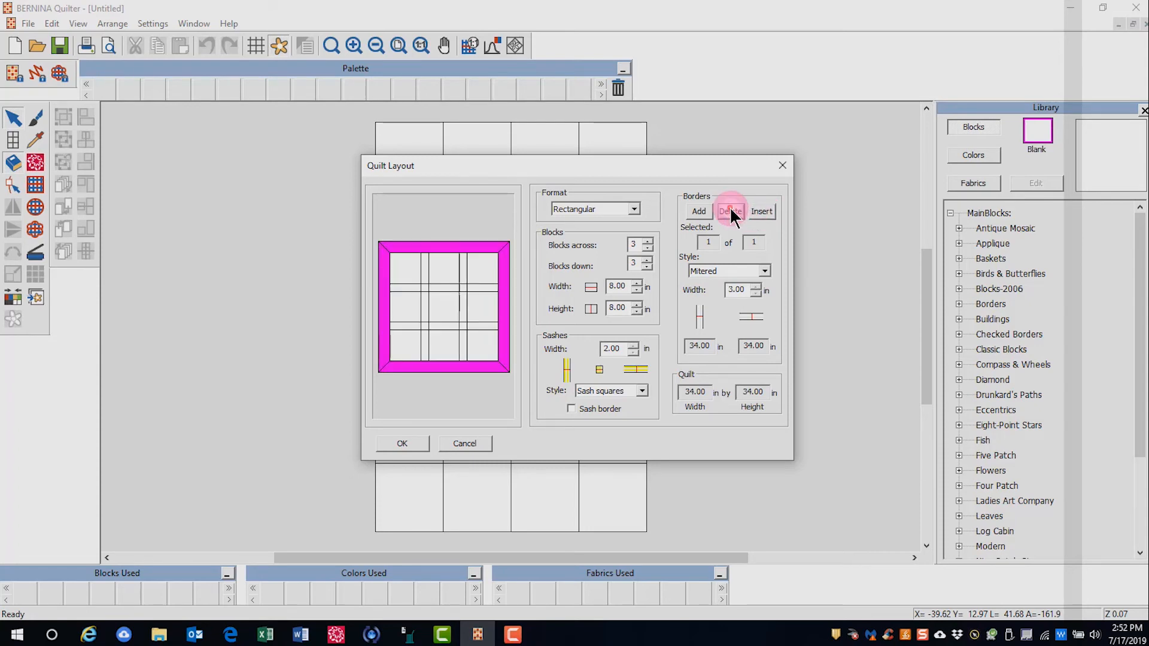
{"action": "left_click", "coordinate": [764, 272]}
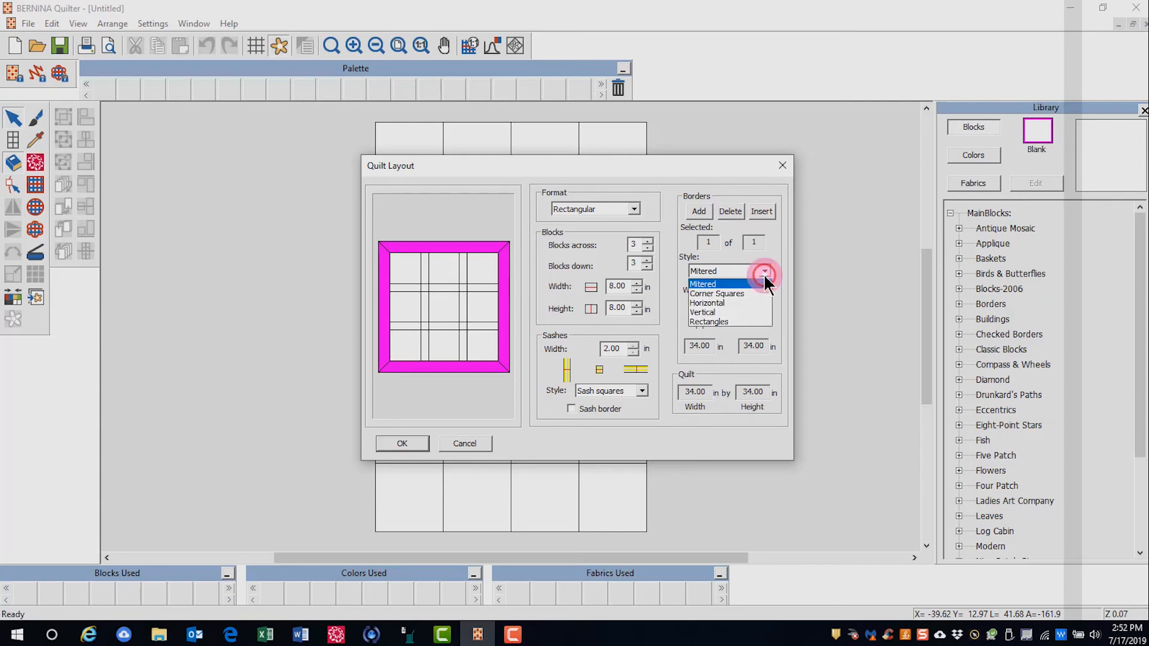
{"action": "left_click", "coordinate": [707, 320]}
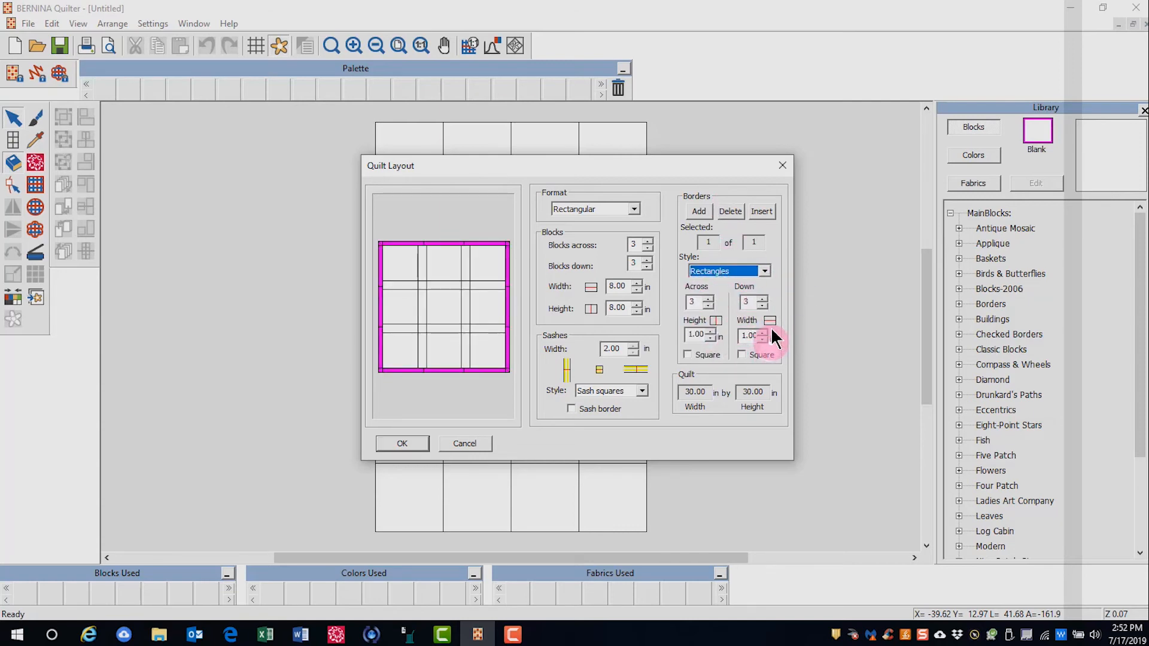
{"action": "mouse_move", "coordinate": [783, 300]}
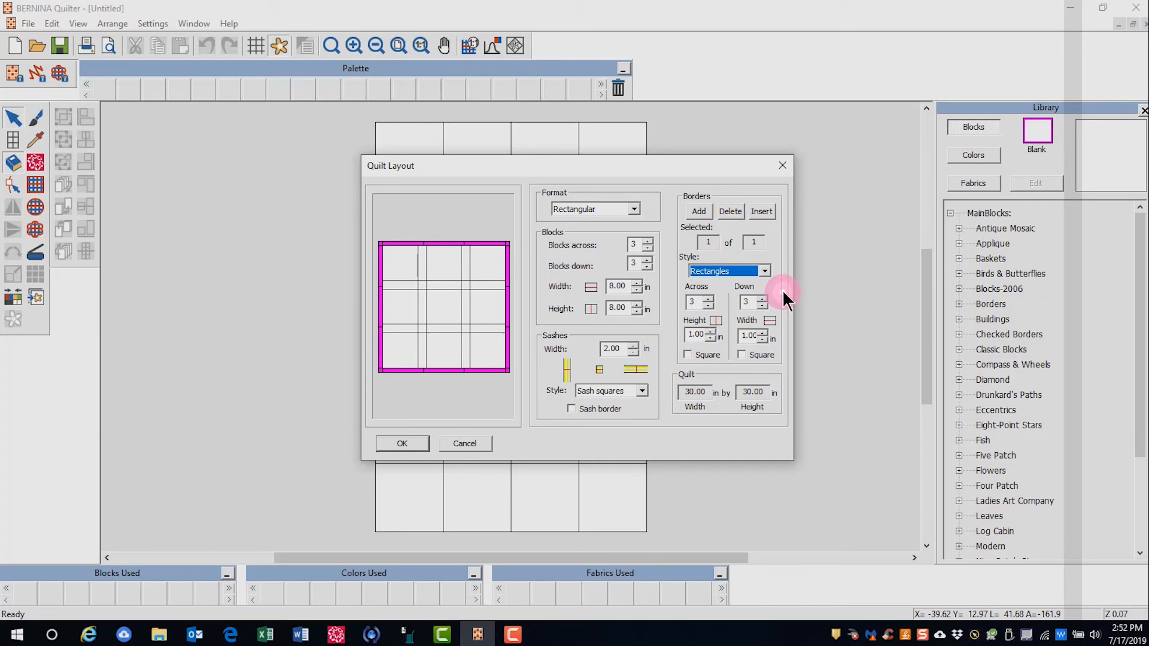
{"action": "mouse_move", "coordinate": [777, 362]}
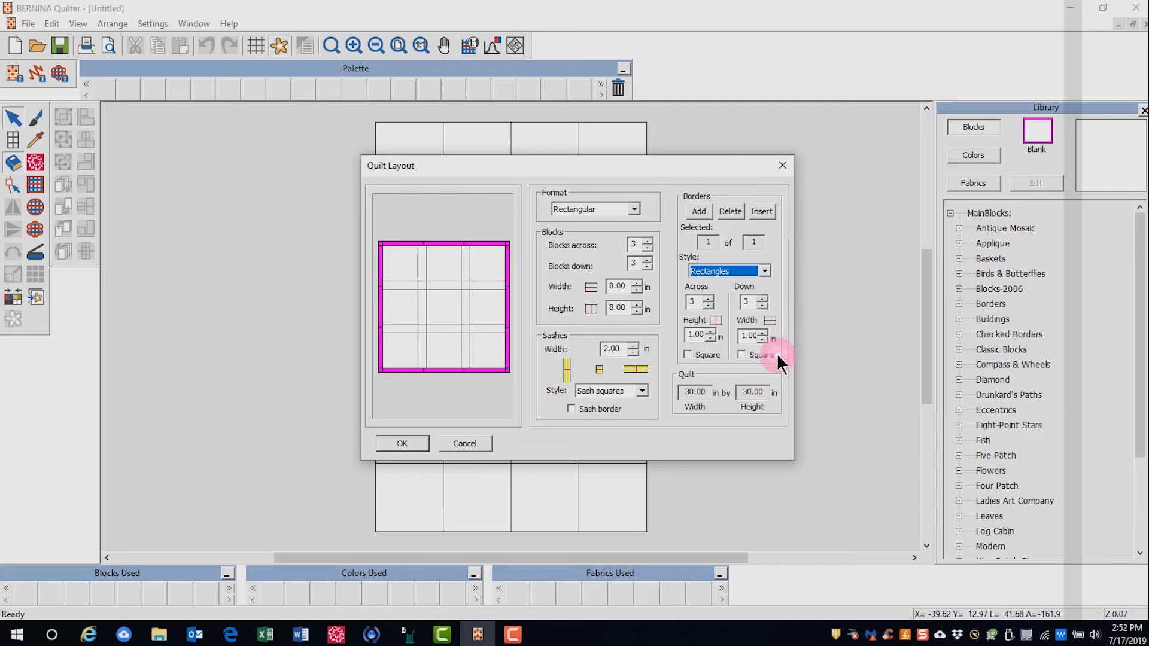
{"action": "left_click", "coordinate": [764, 270]}
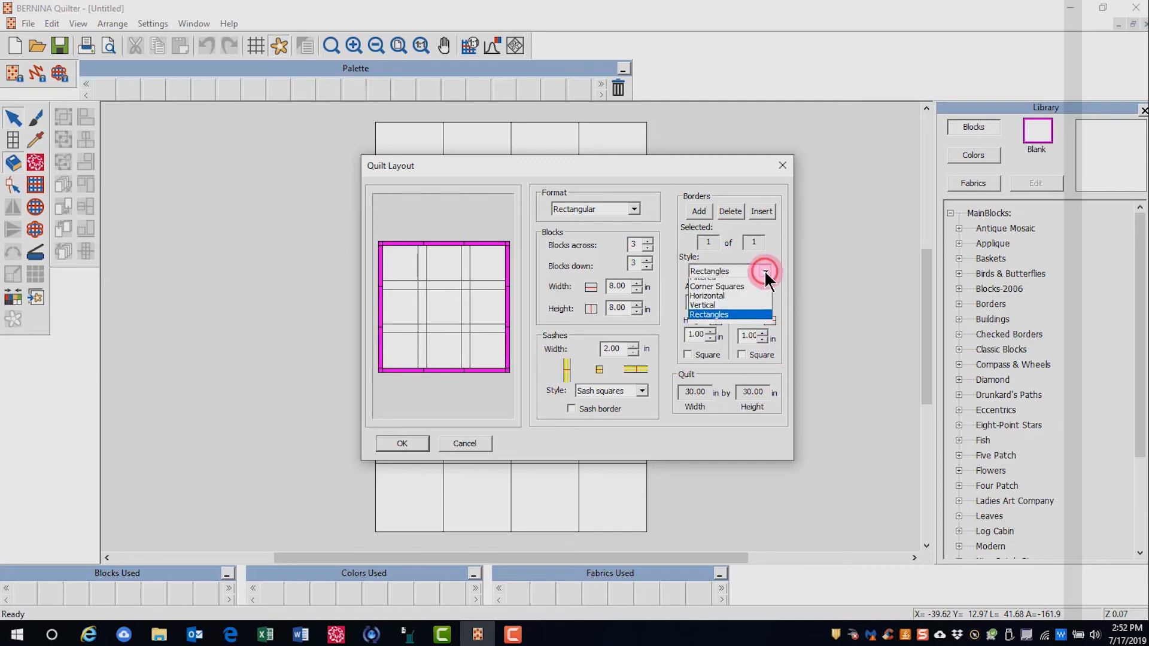
{"action": "left_click", "coordinate": [710, 279]}
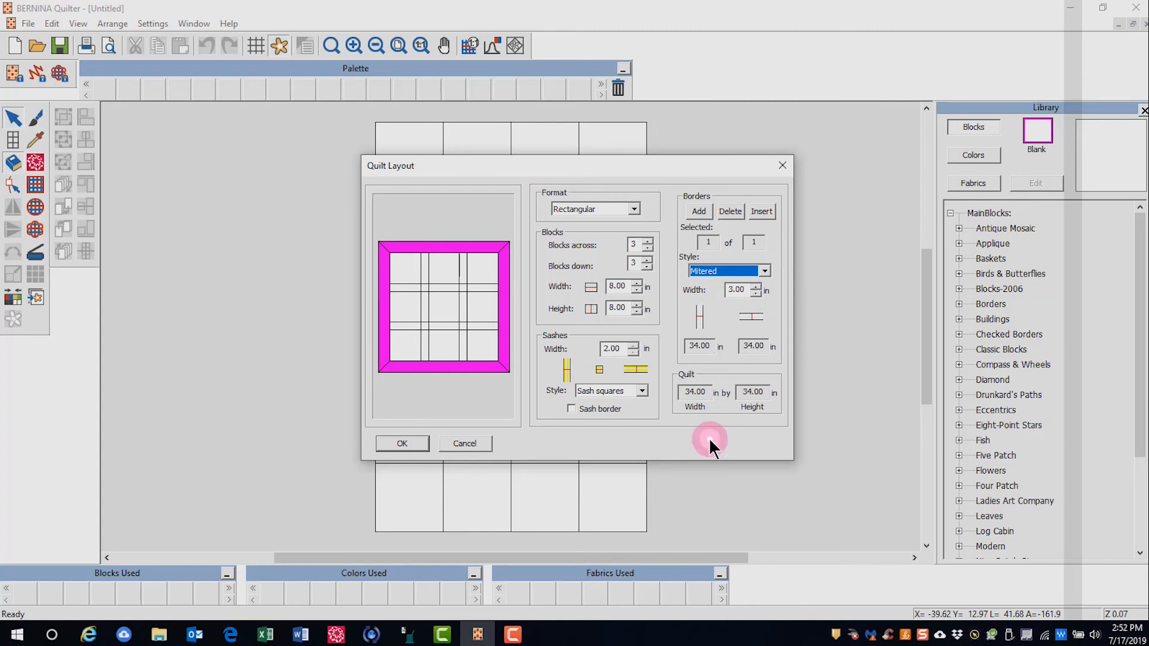
{"action": "mouse_move", "coordinate": [704, 418]}
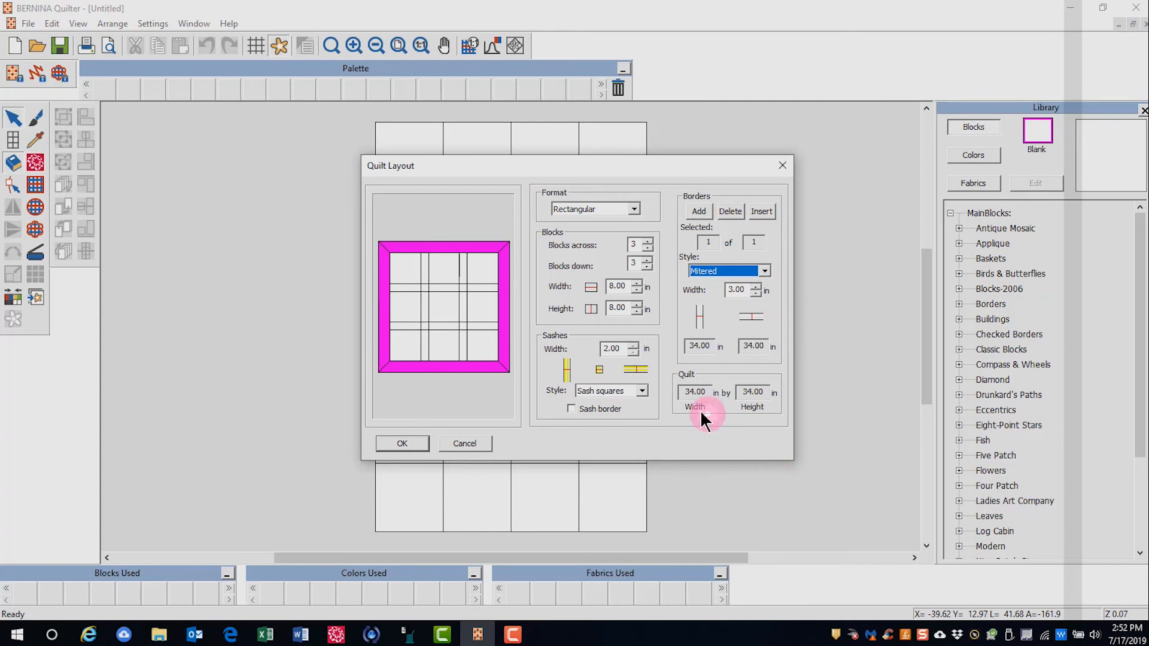
{"action": "mouse_move", "coordinate": [787, 450]}
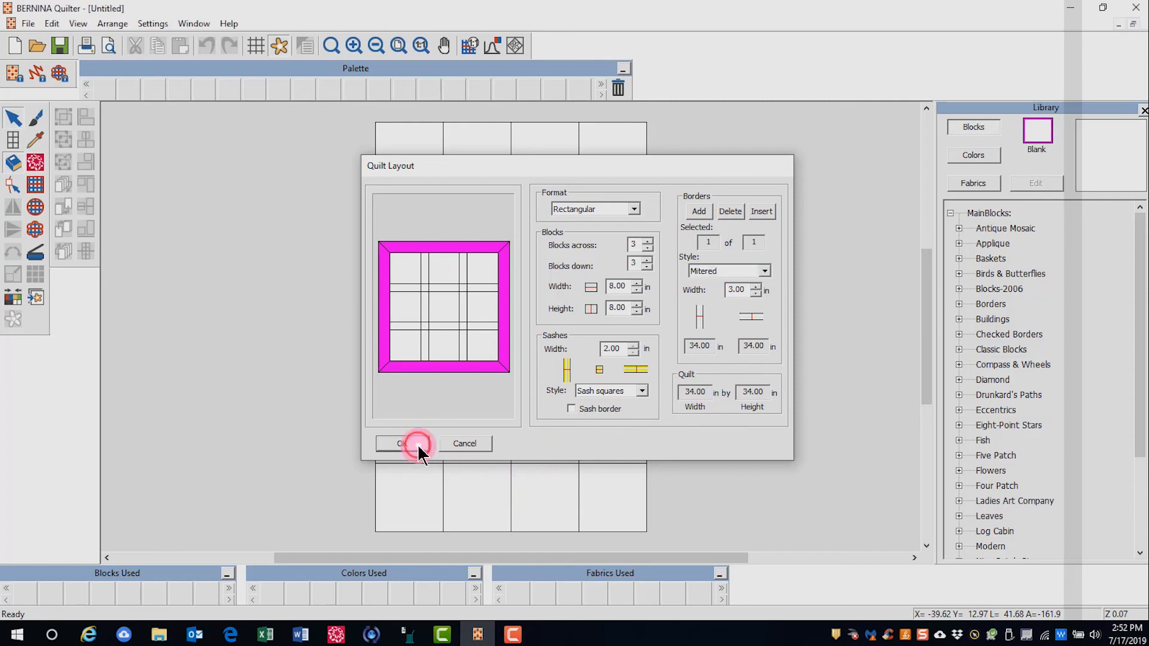
Apply the layout with OK, then zoom to fit the whole quilt on the canvas
{"action": "left_click", "coordinate": [402, 443]}
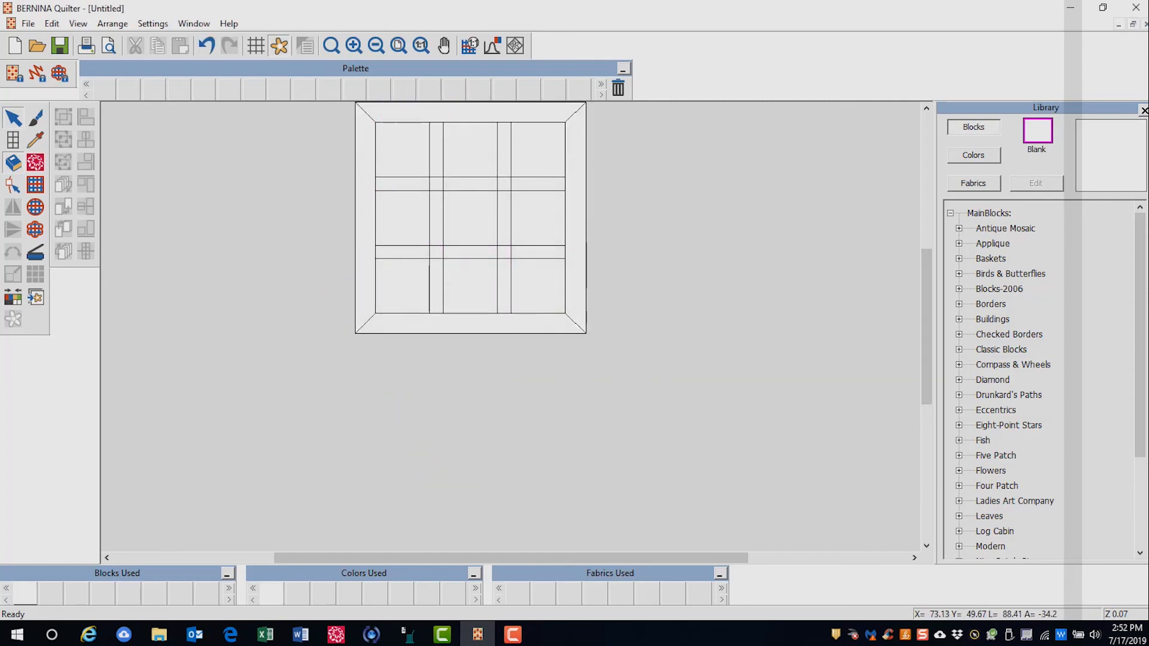
{"action": "left_click", "coordinate": [353, 45]}
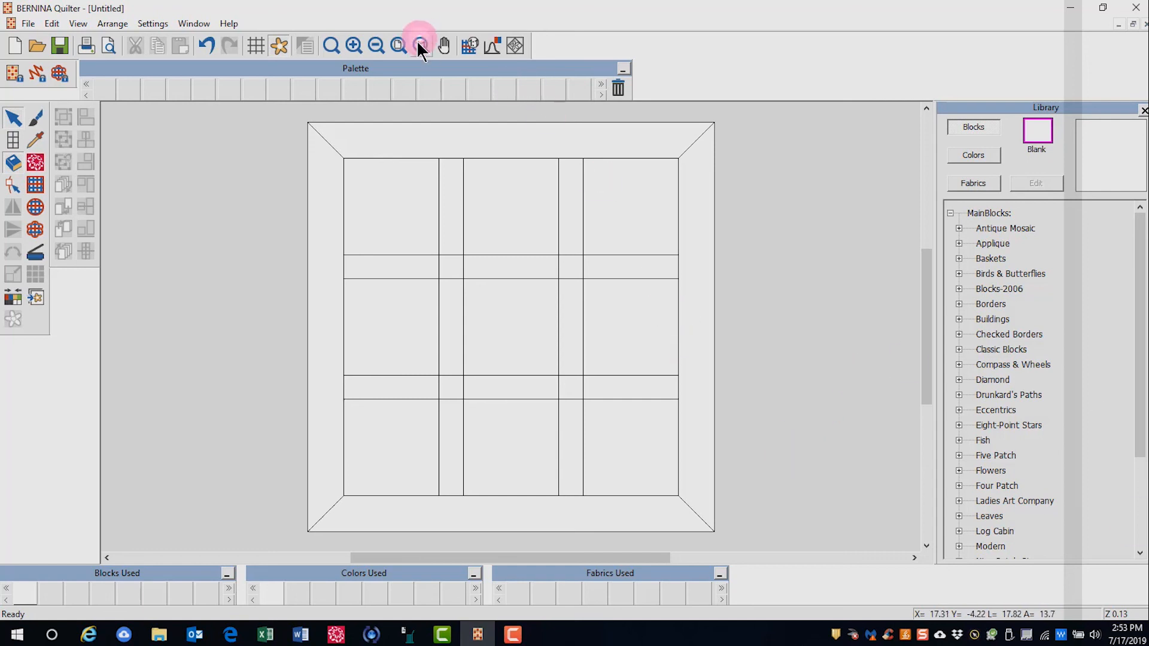
{"action": "left_click", "coordinate": [420, 45]}
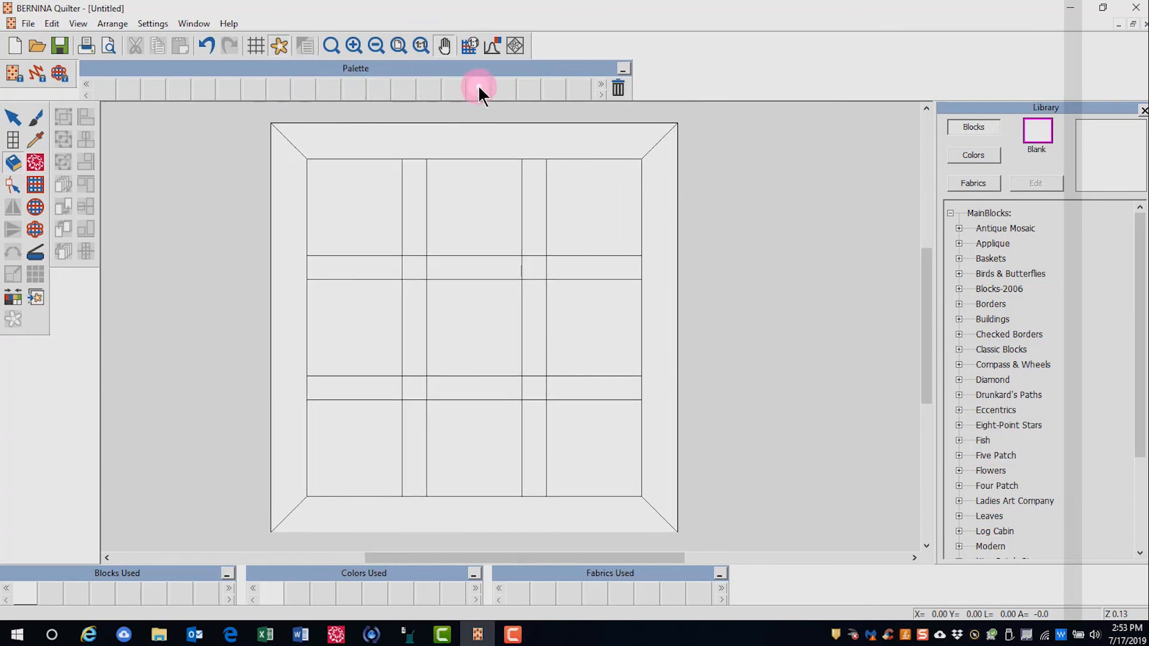
{"action": "mouse_move", "coordinate": [467, 88]}
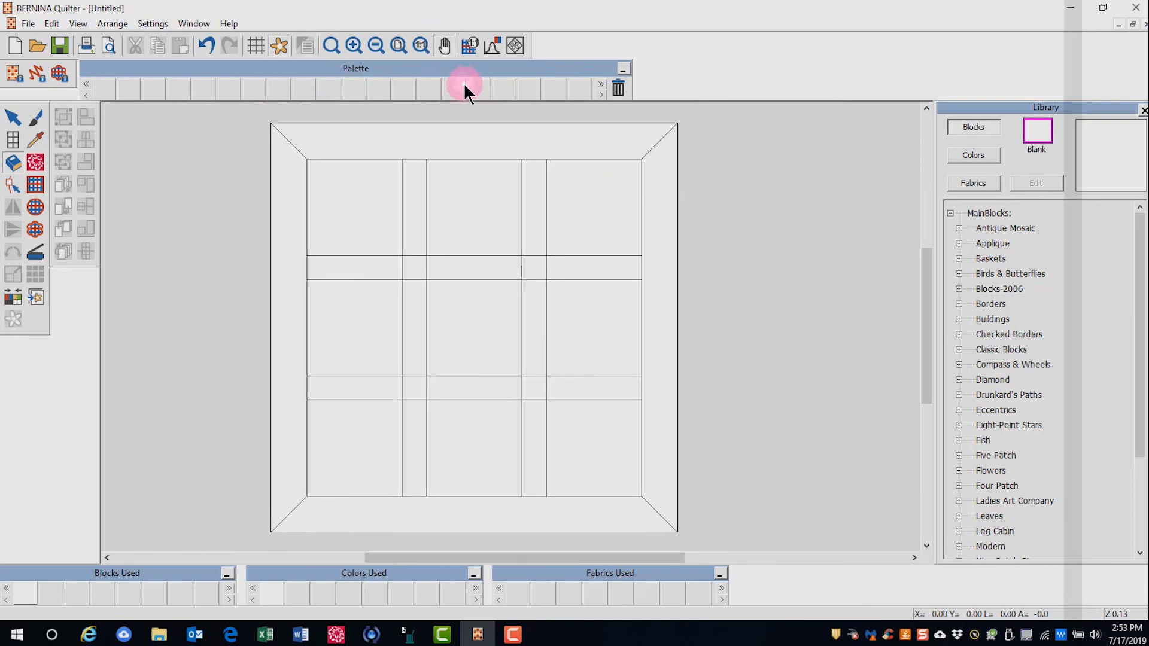